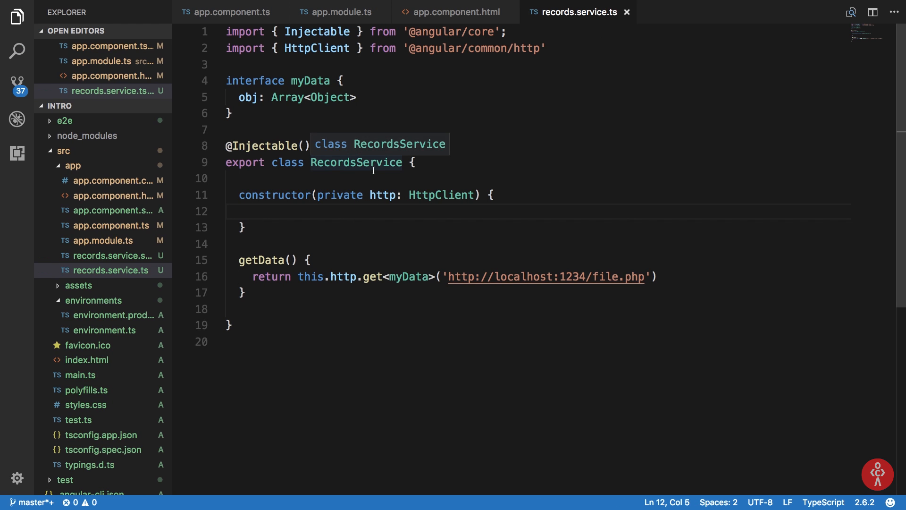
double_click(577, 277)
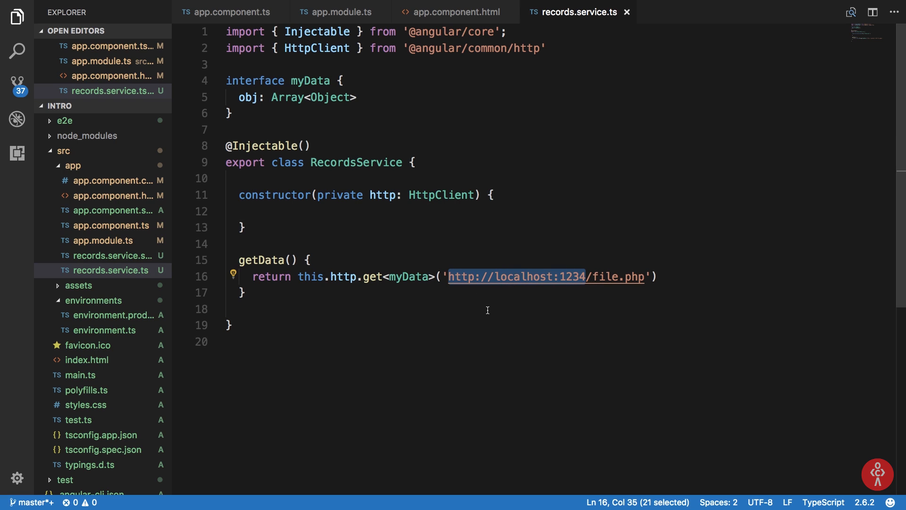
text(/api/)
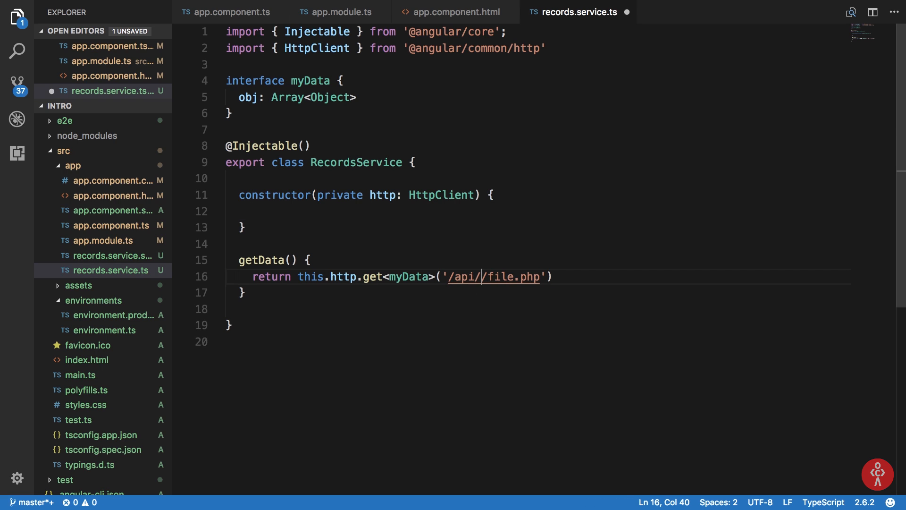
key(Backspace)
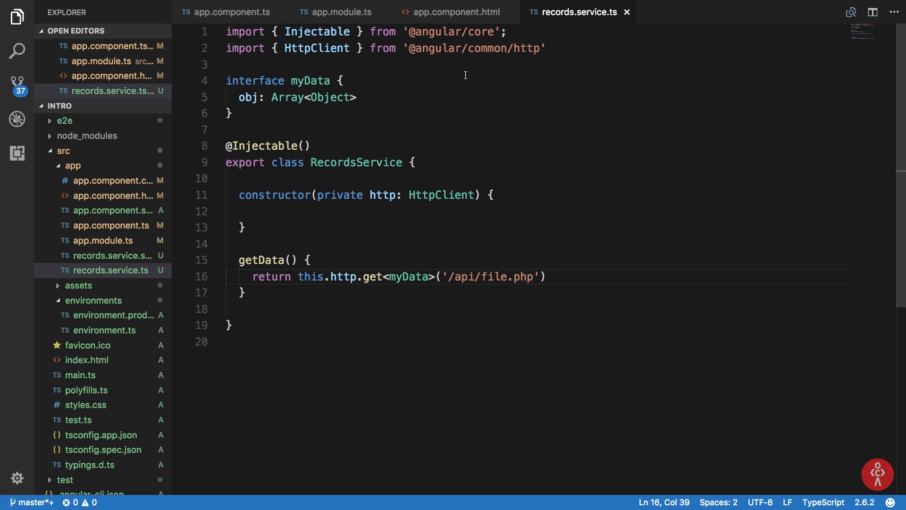
mouse_move(445, 23)
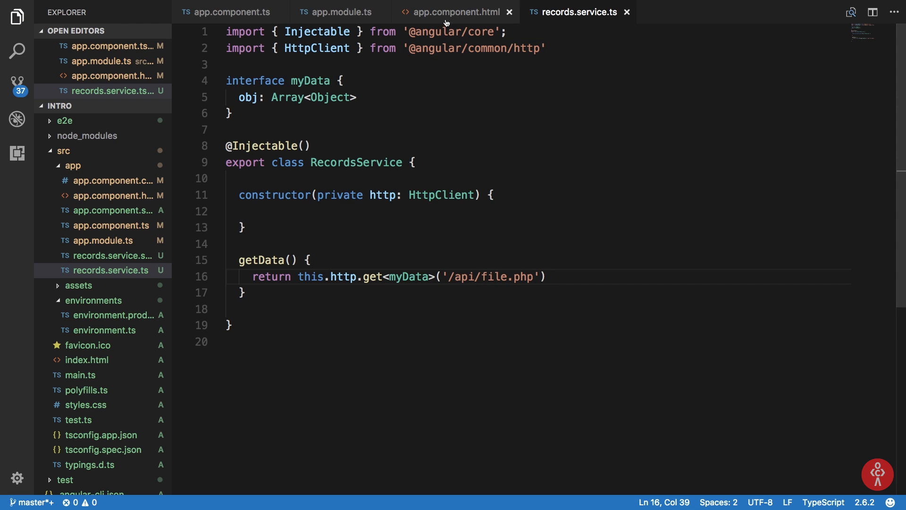
In app.component.html, add the first note line: 'Angular 4200 -- makes an API call'.
click(455, 11)
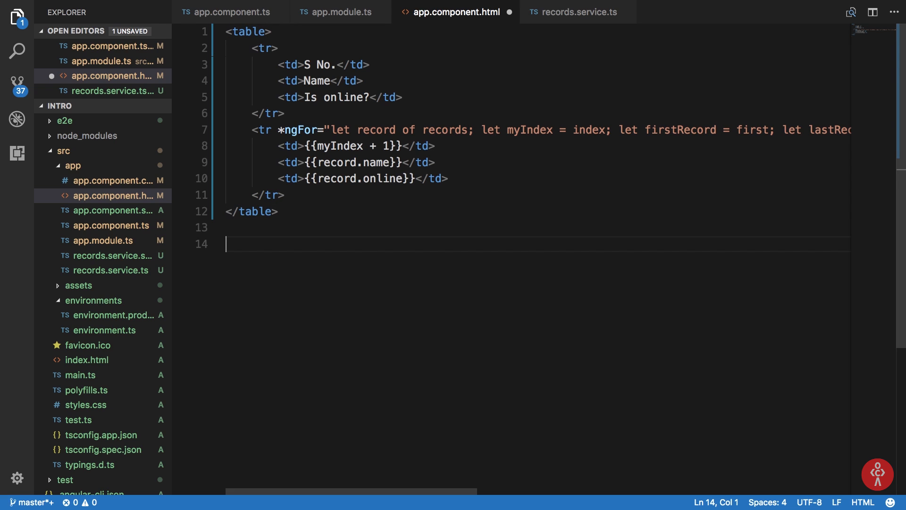
text(Angular)
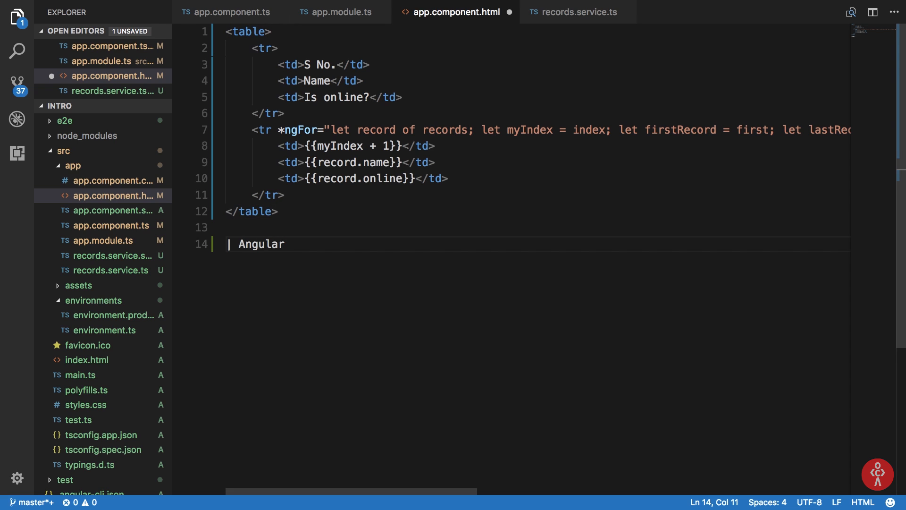
text(4200 | --)
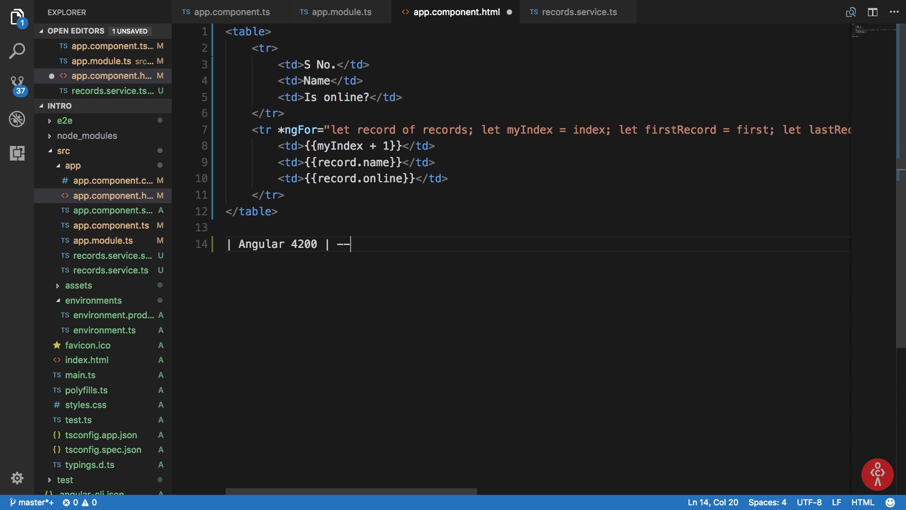
text(makes an a)
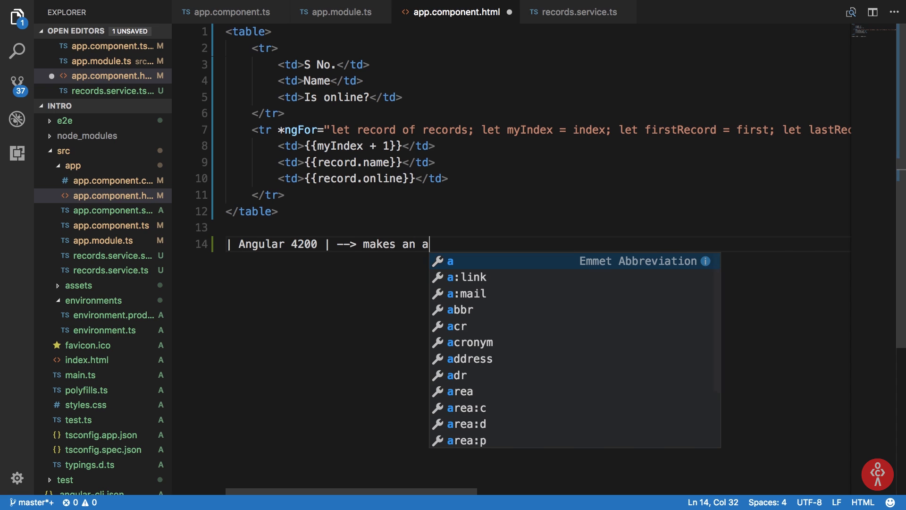
text(PI call ==)
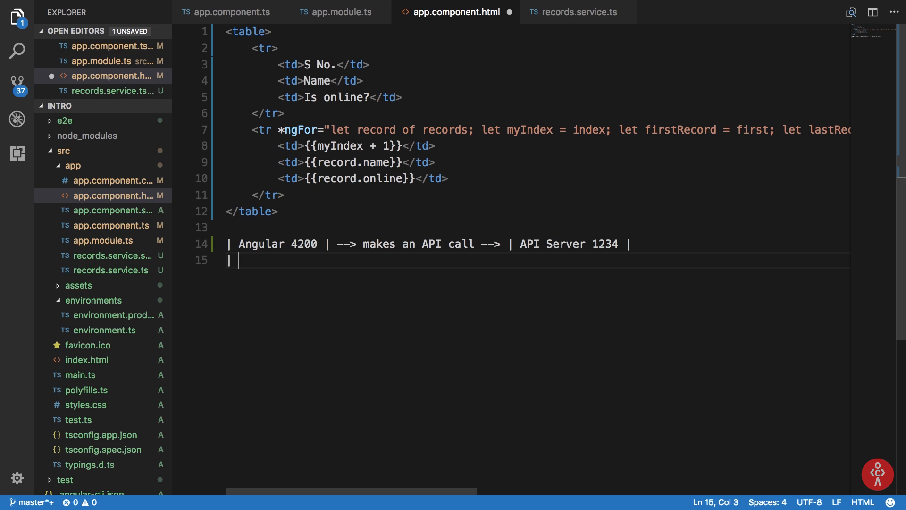
Add the second note line: Angular 4200 API call to /api/* via webpack --> API Server 1234.
text(A)
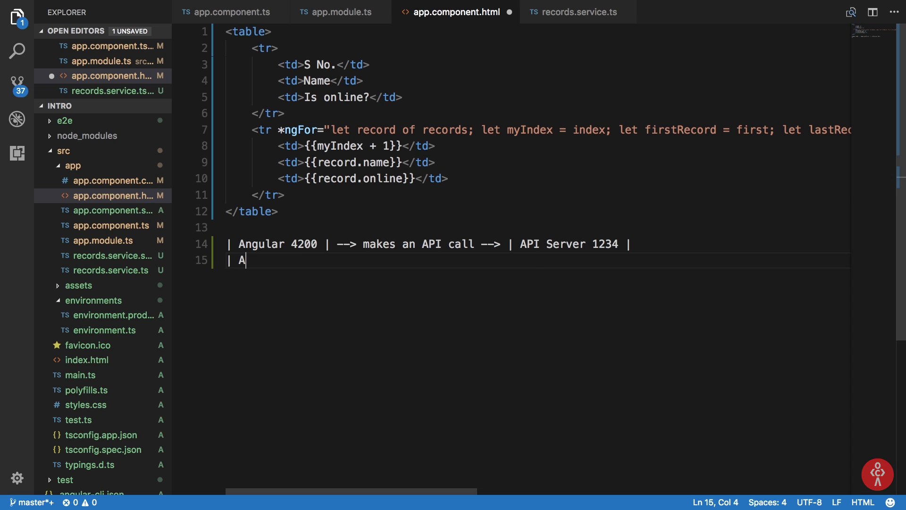
text(ngular 4200 | --> mak)
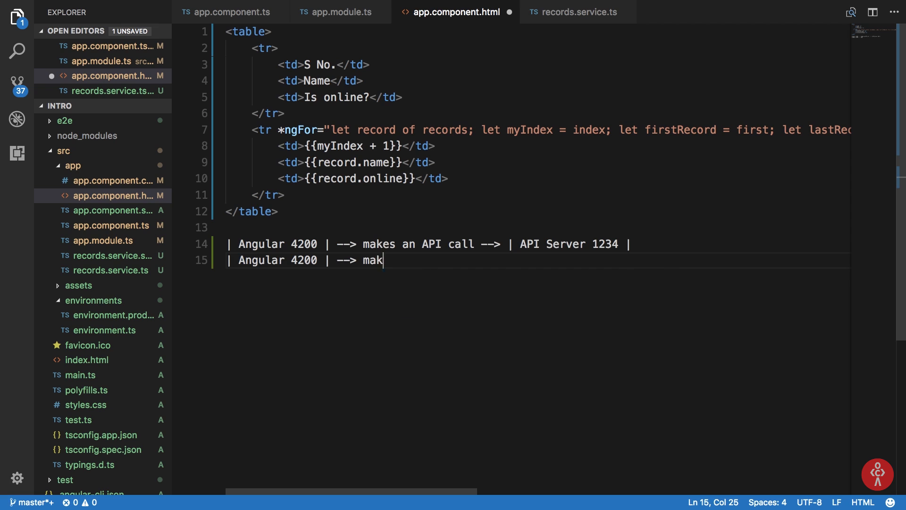
text(e API call)
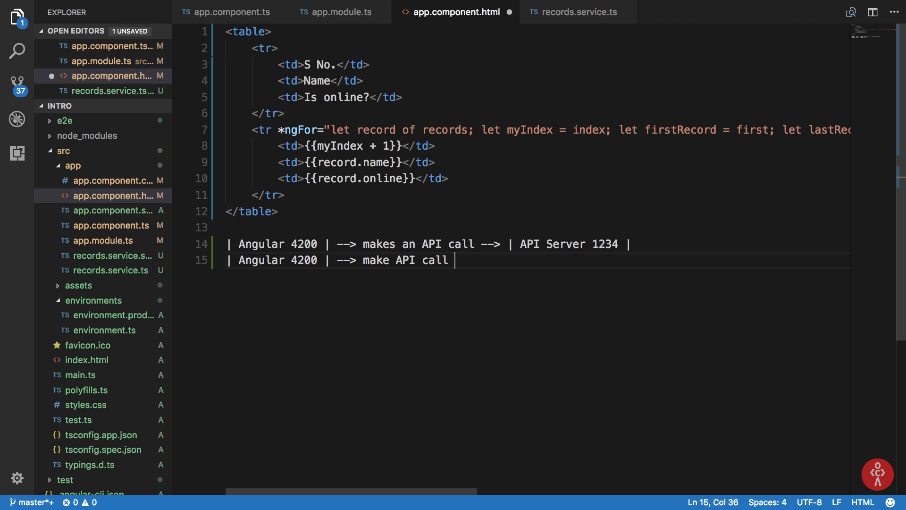
text(to /api/)
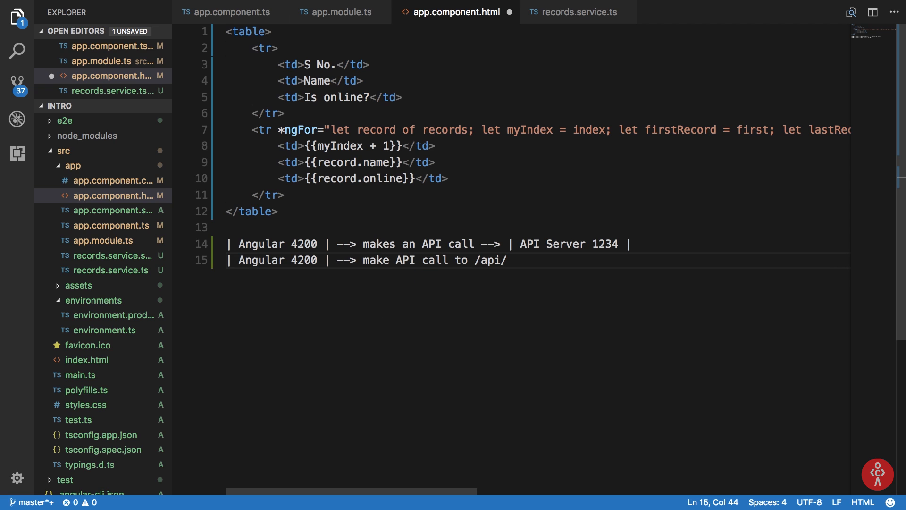
text(*)
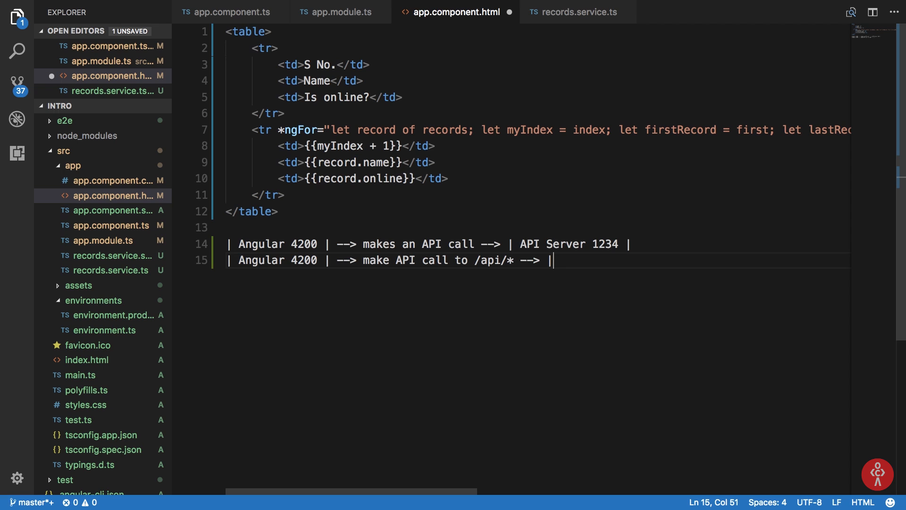
text(webpack dev server)
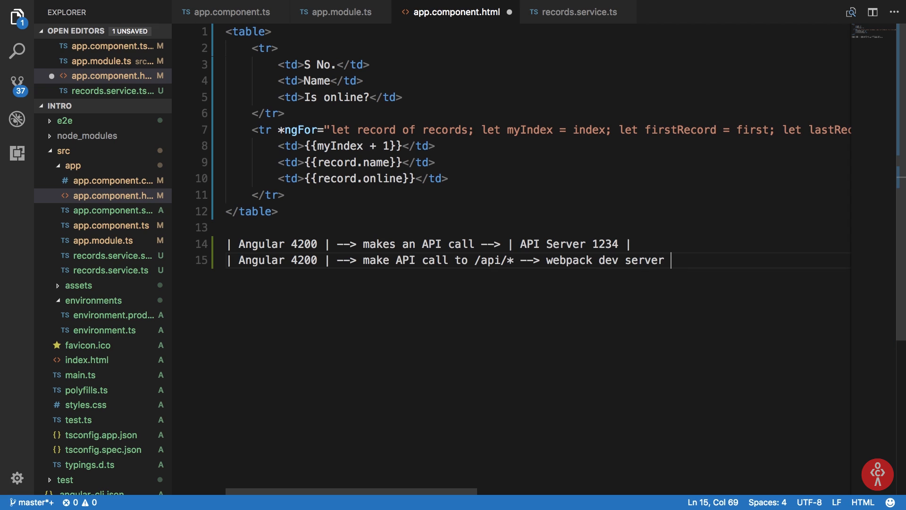
text(-->)
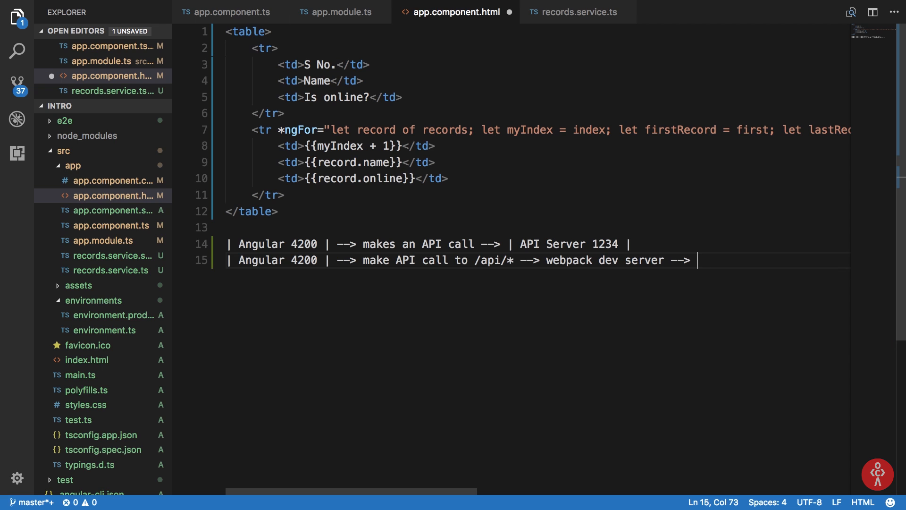
text(| API Serv)
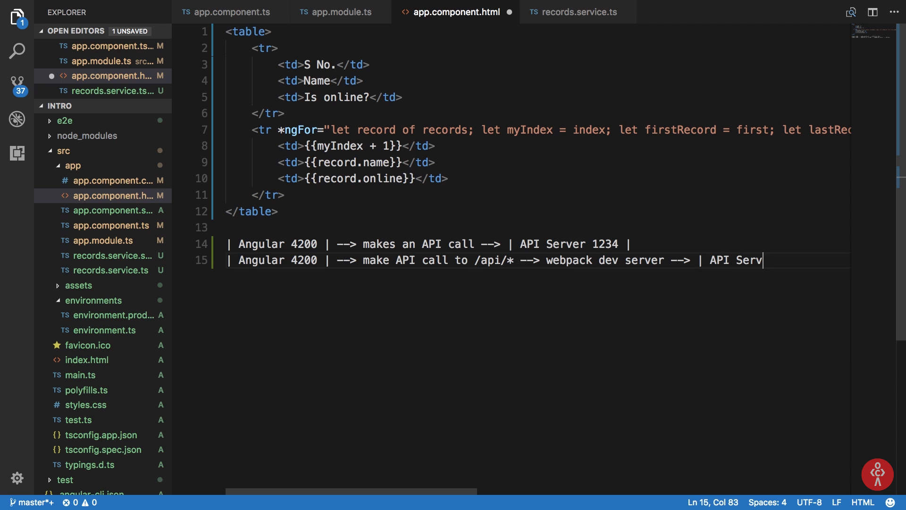
text(er 1234 |)
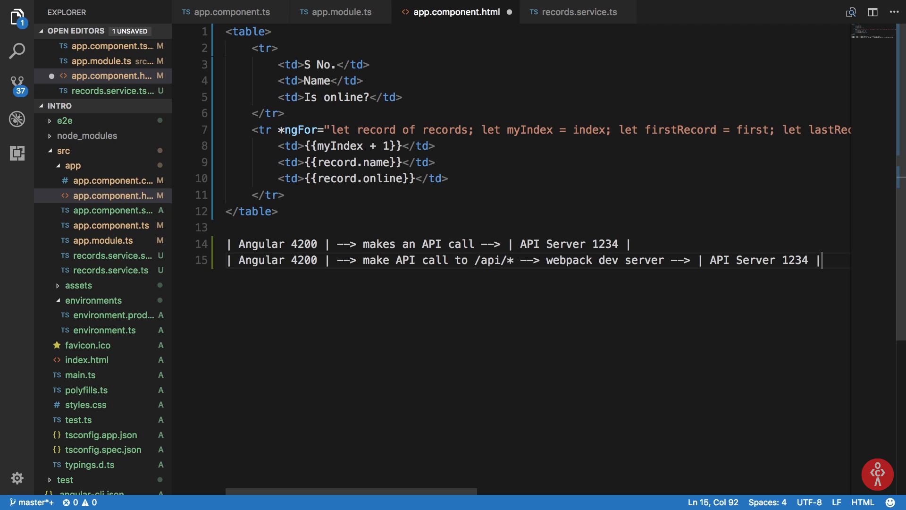
mouse_move(543, 262)
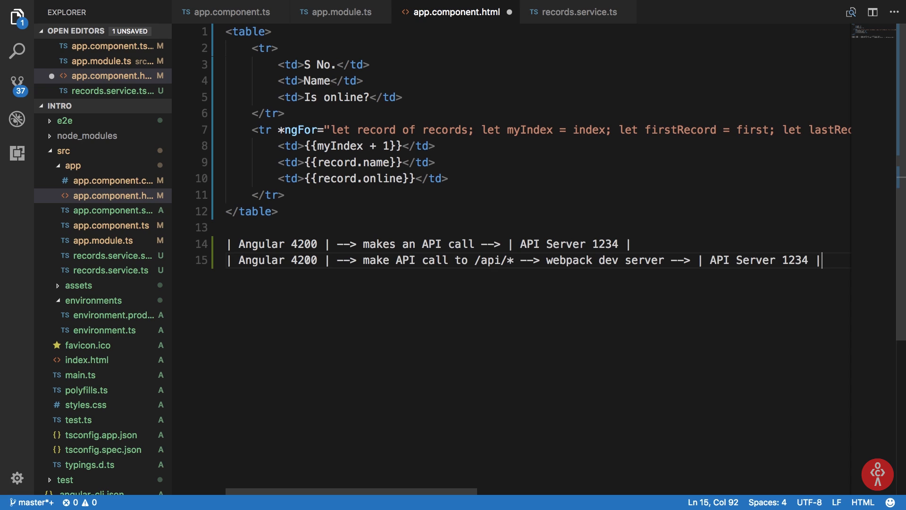
Point out the Angular port 4200 in the note and save the template.
double_click(303, 260)
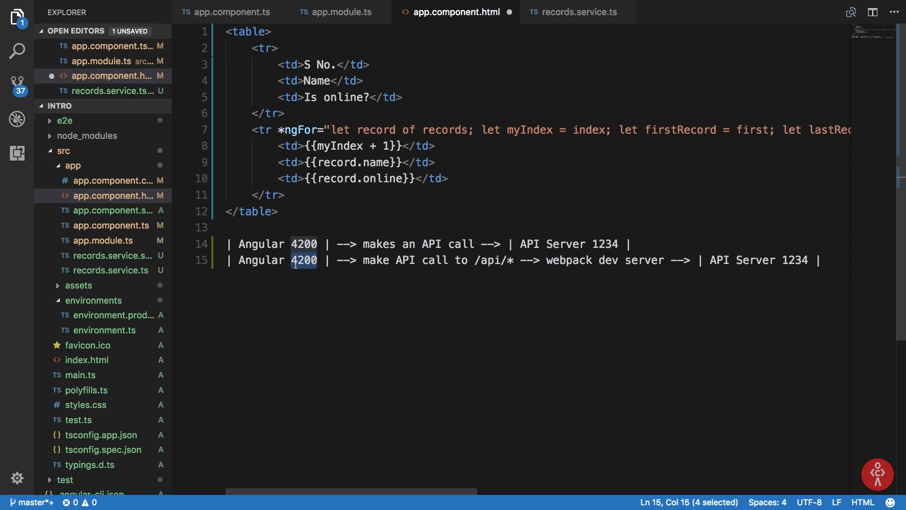
mouse_move(429, 261)
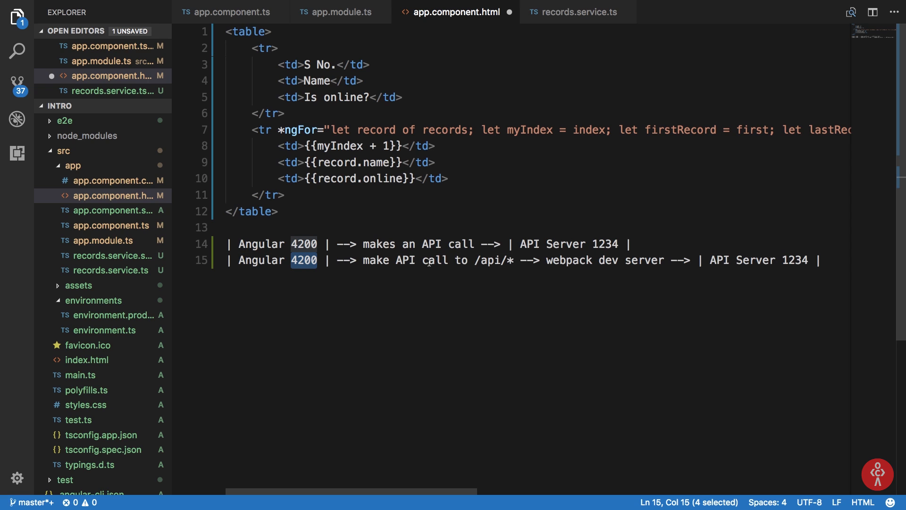
click(507, 260)
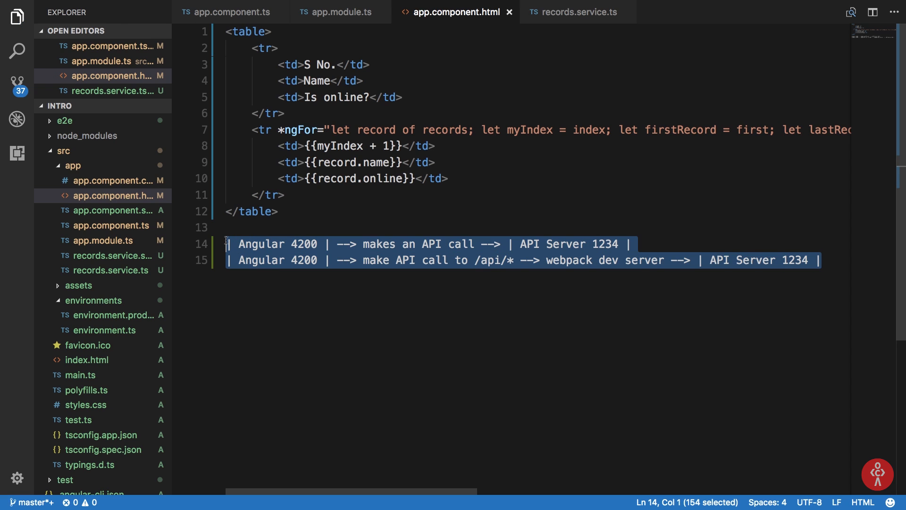
Remove the diagram lines, then review package.json's start script 'ng serve --proxy-config proxyconfig.json'.
key(Delete)
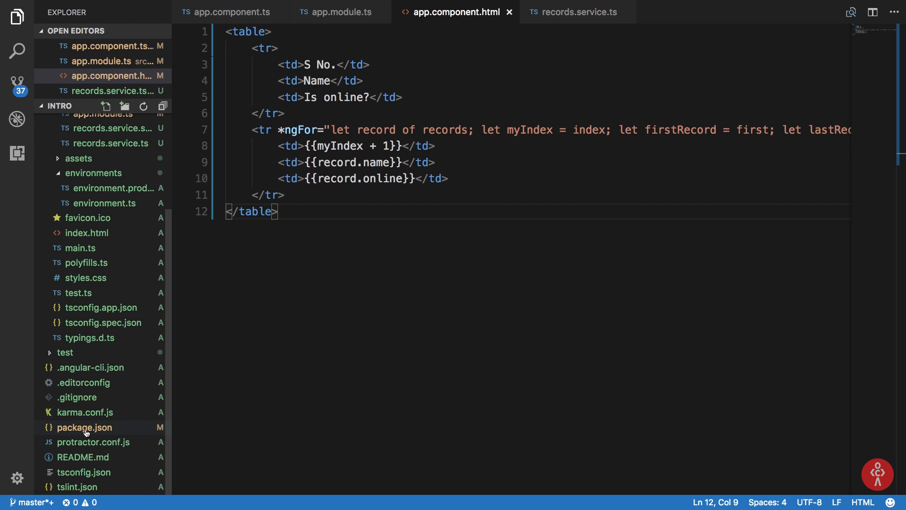
click(84, 426)
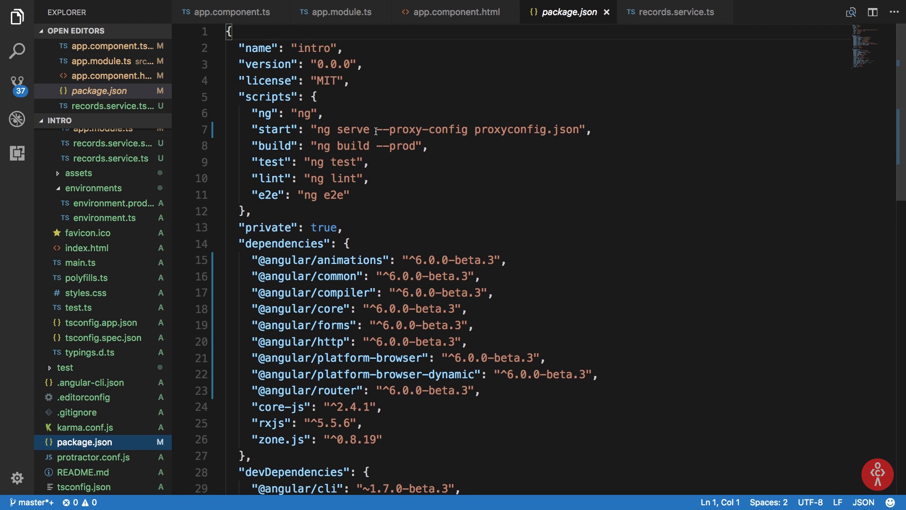
drag(317, 130, 409, 129)
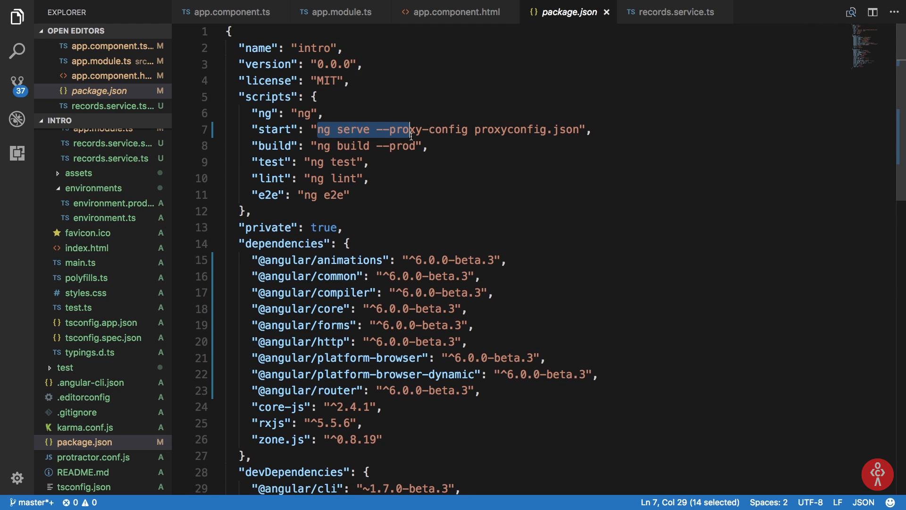
click(393, 130)
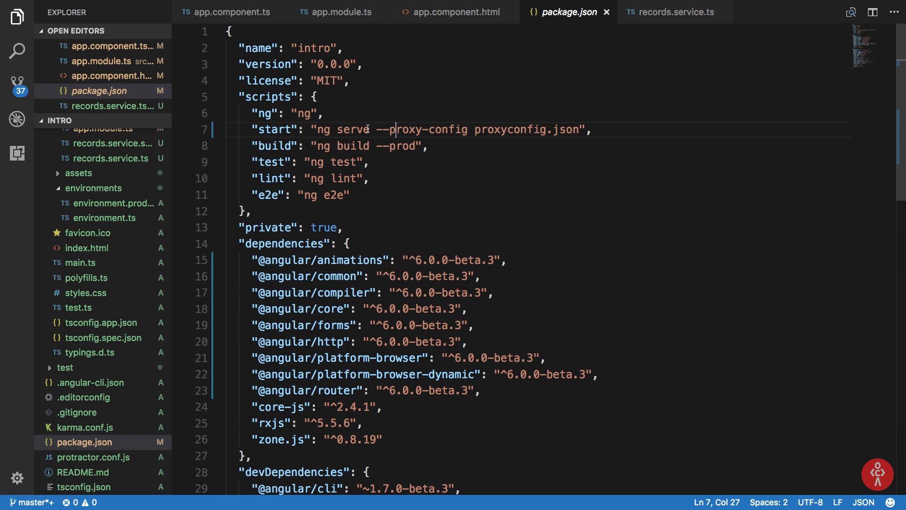
drag(393, 129, 469, 130)
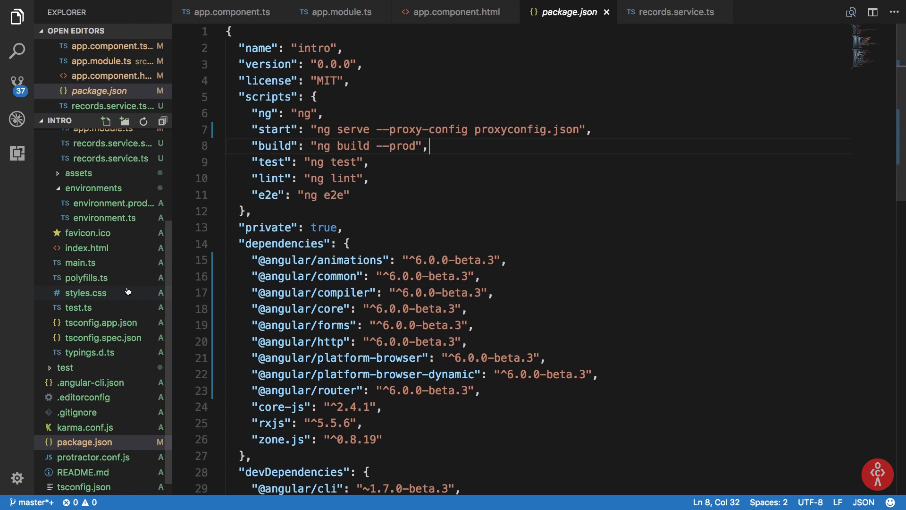
click(106, 120)
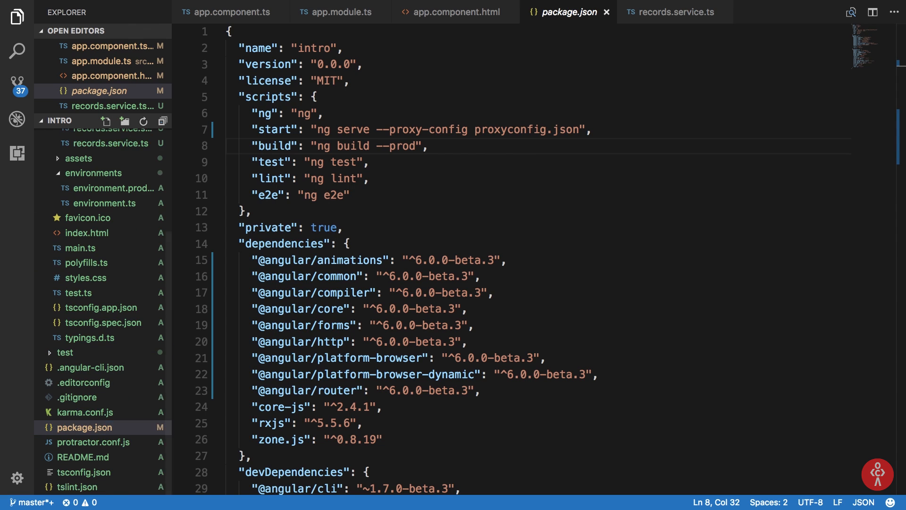
Rename the new proxyconfig.js file to proxyconfig.json.
click(87, 442)
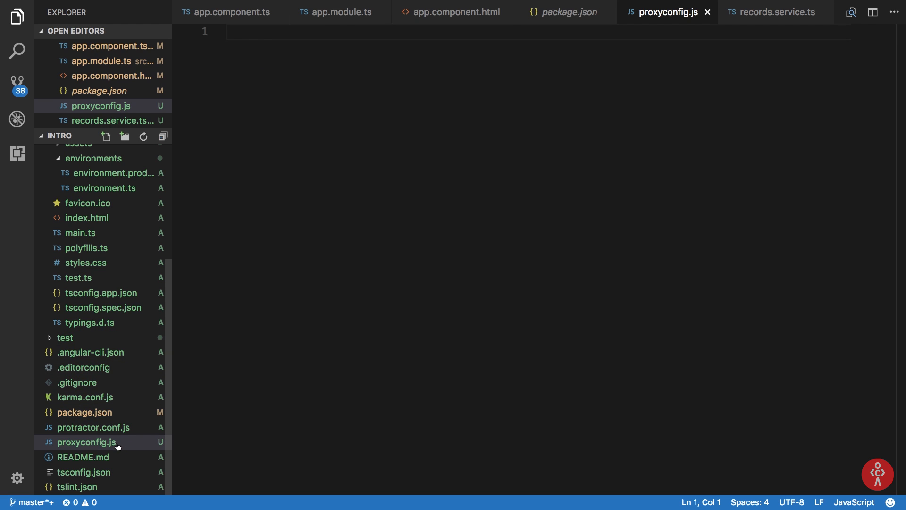
key(enter)
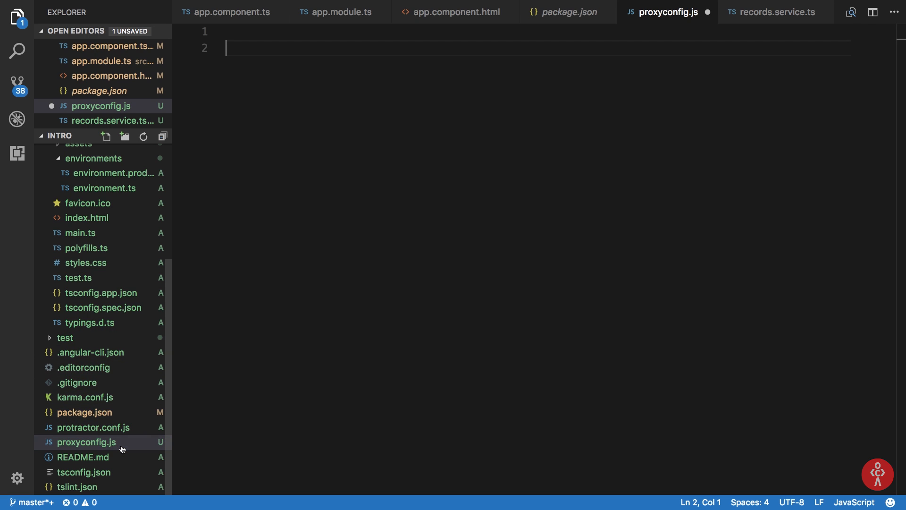
right_click(88, 442)
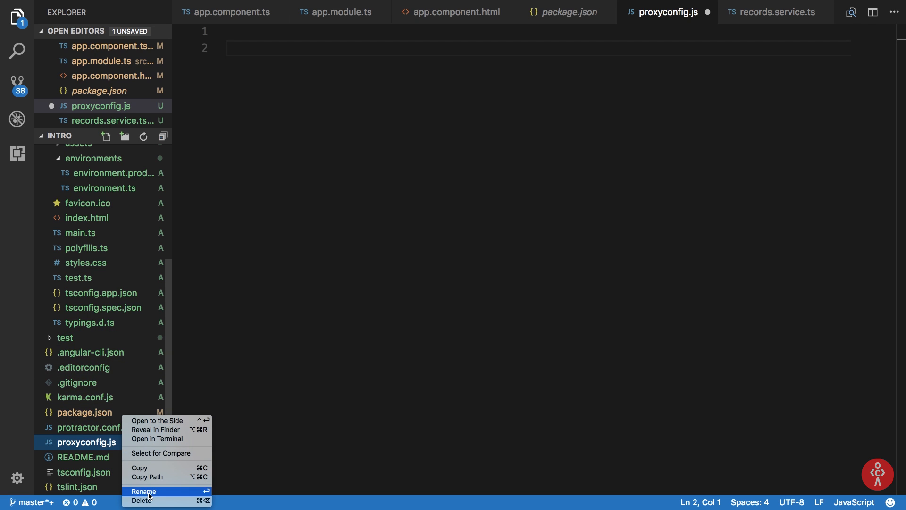
click(144, 491)
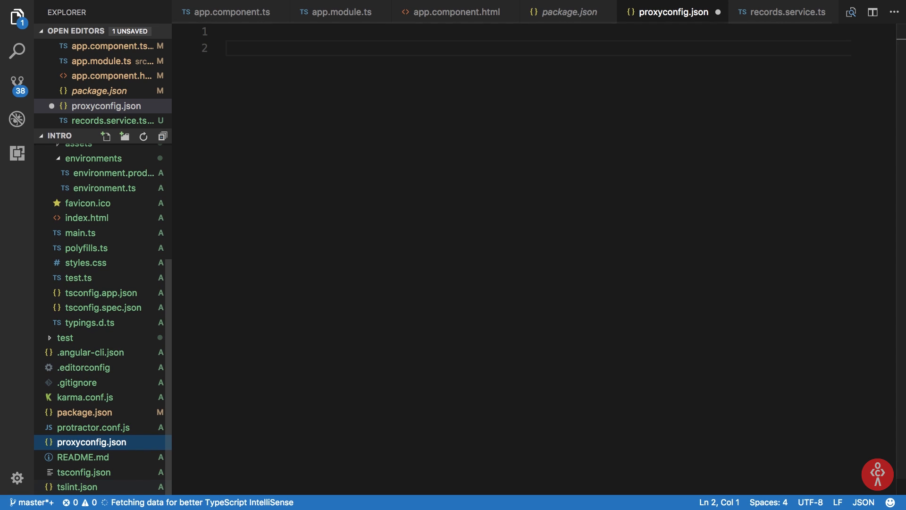
text({)
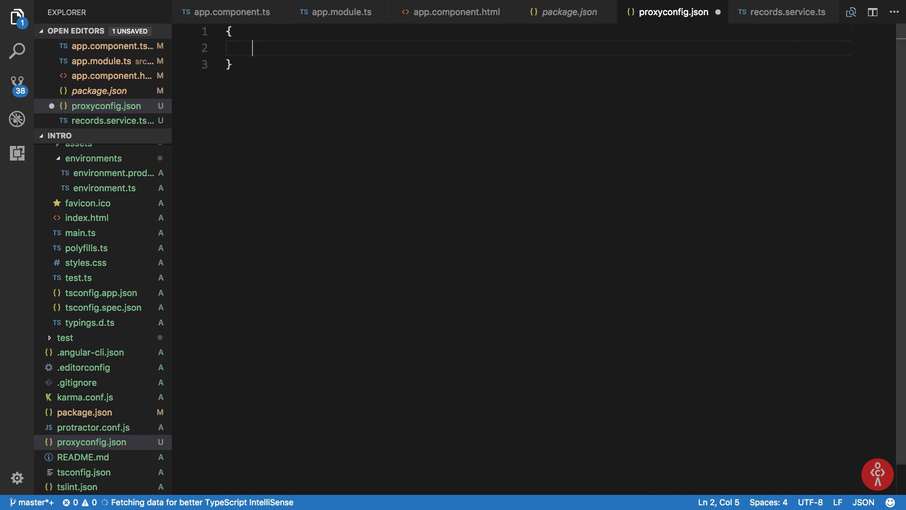
text("/")
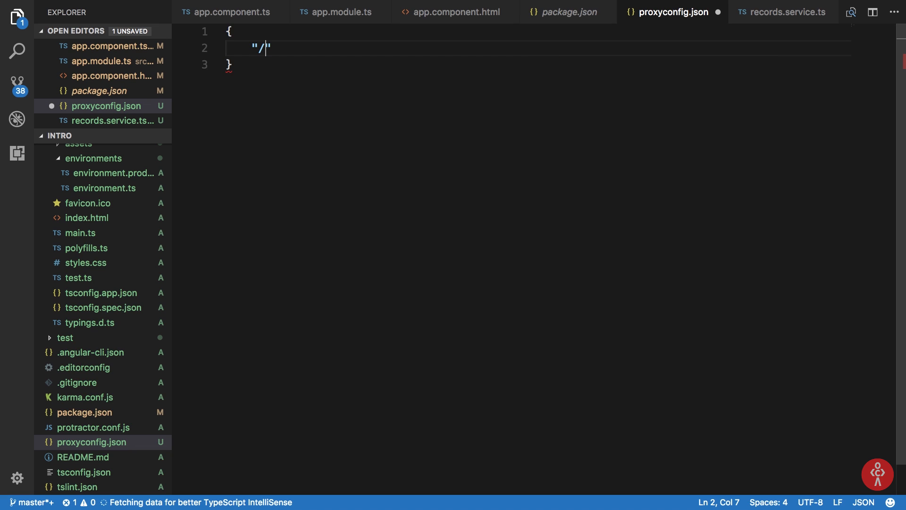
text(api":)
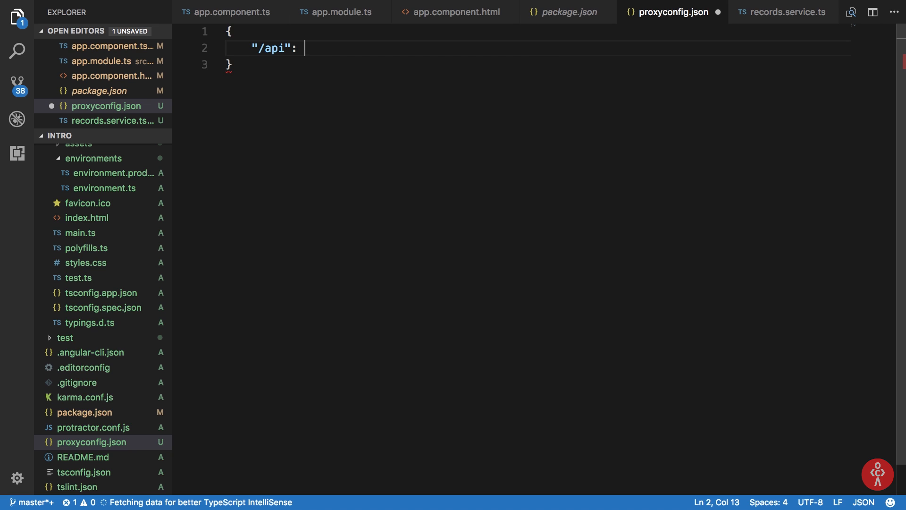
text({)
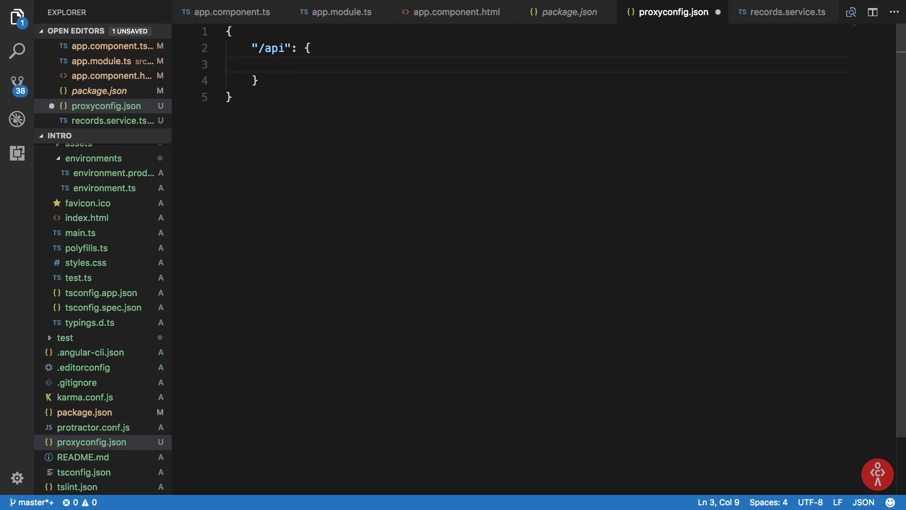
text("target": "ht")
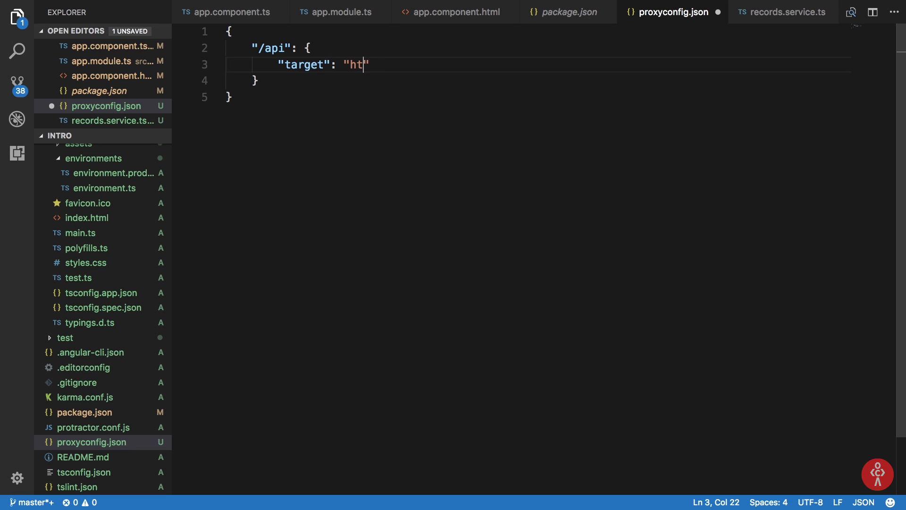
text(tp://localhost:)
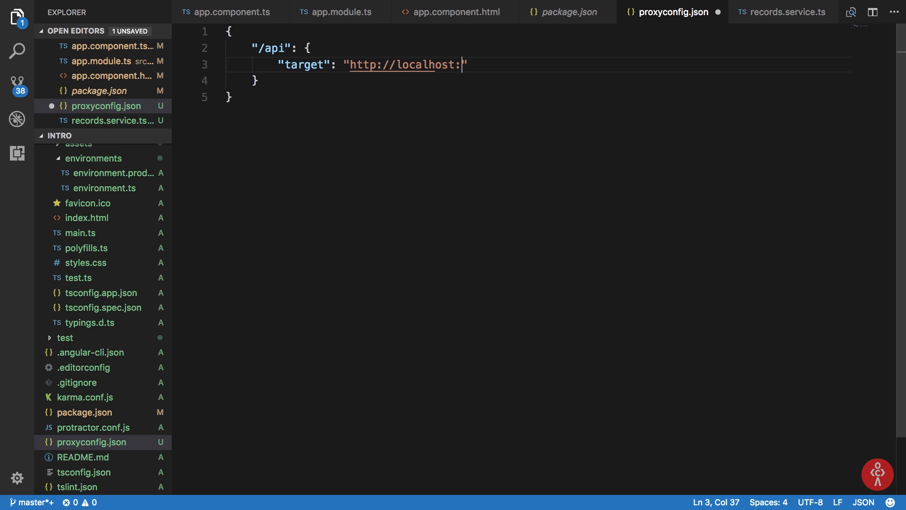
text(1234",)
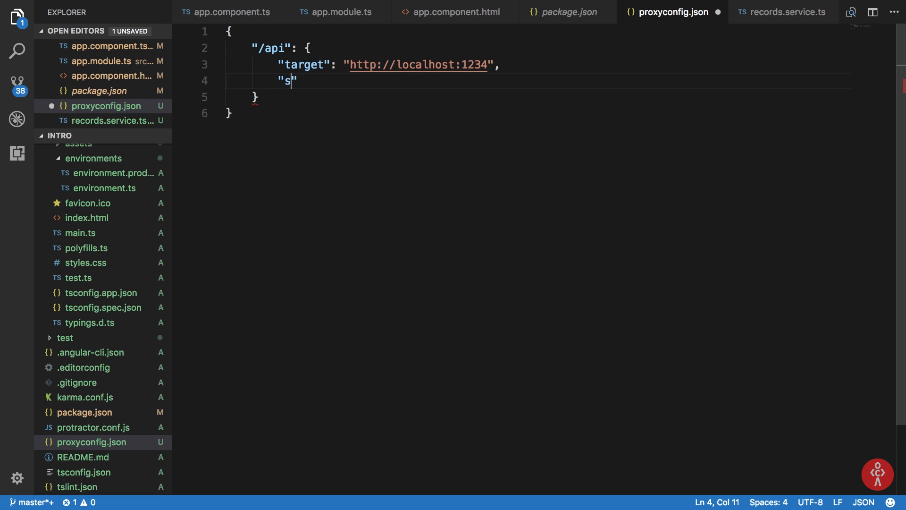
Set secure false and changeOrigin true on the /api entry and save the proxy config.
text(ecure":)
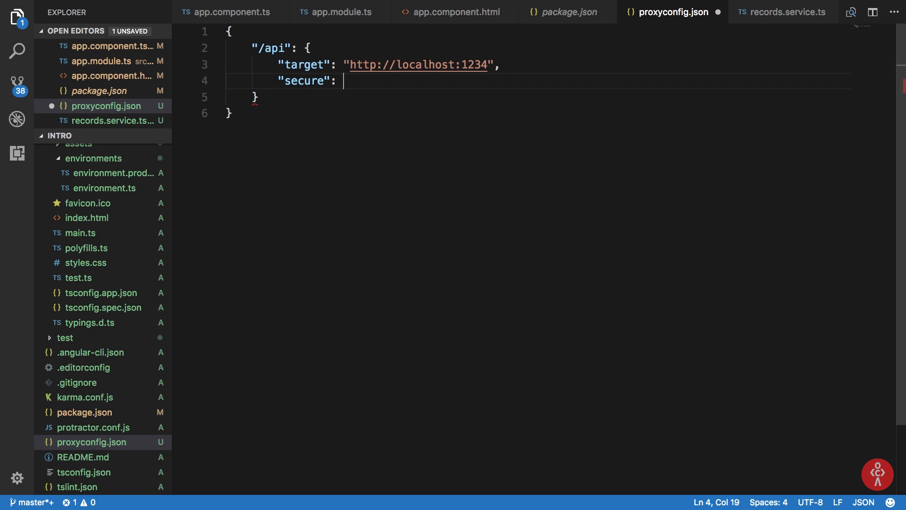
text(false)
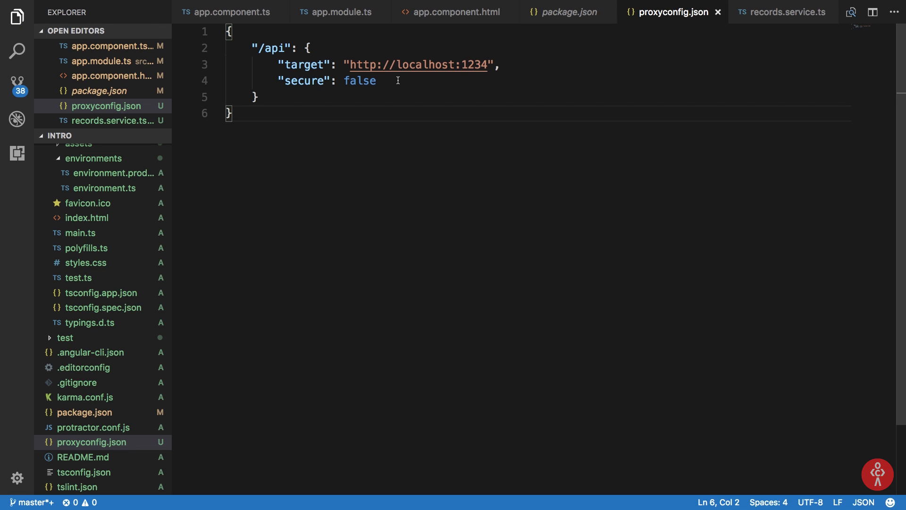
text("chan")
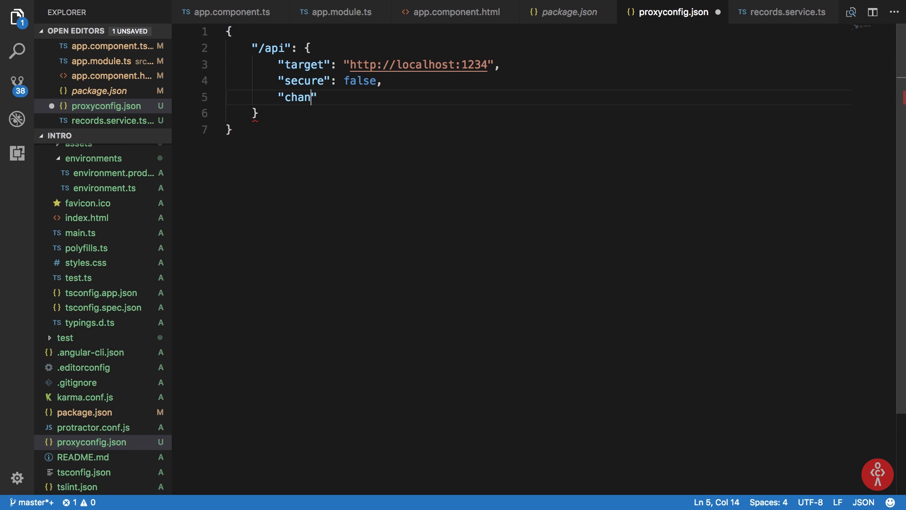
text(geOrigin:)
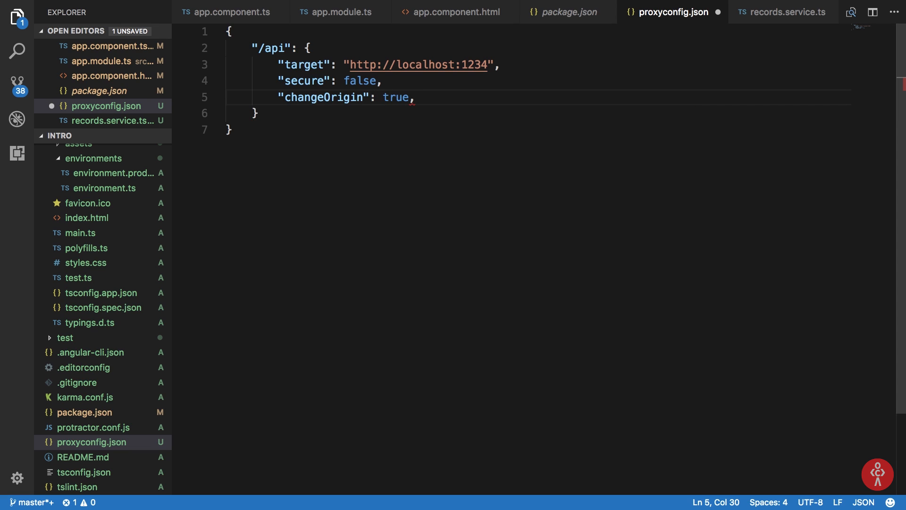
key(Backspace)
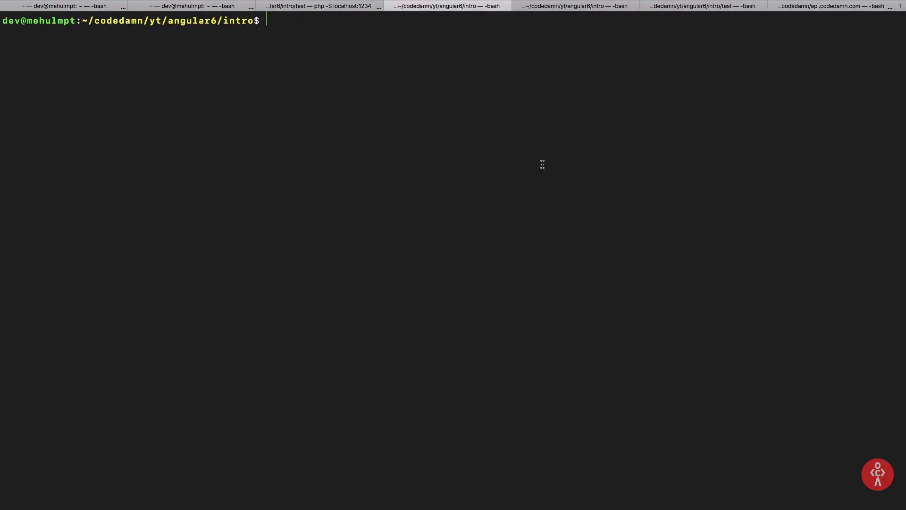
Run npm start to launch ng serve with the proxy config, then check the PHP server log.
text(npm start)
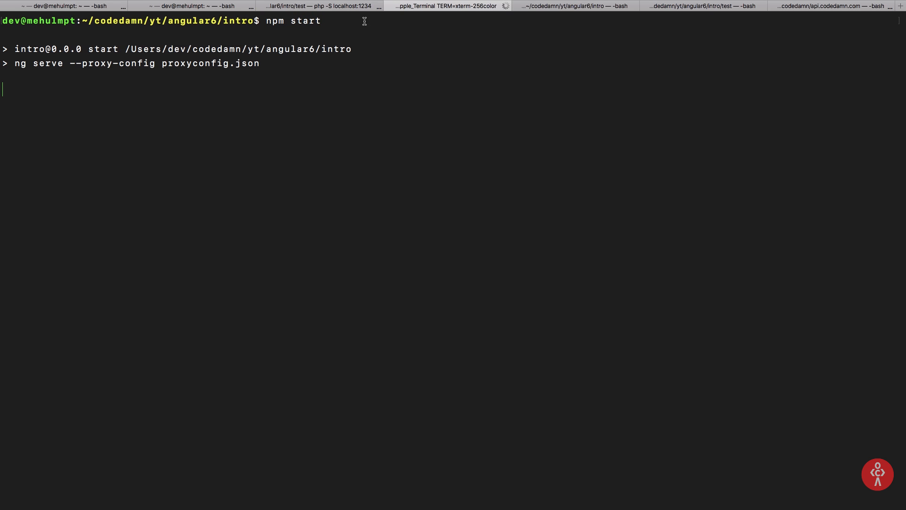
click(318, 5)
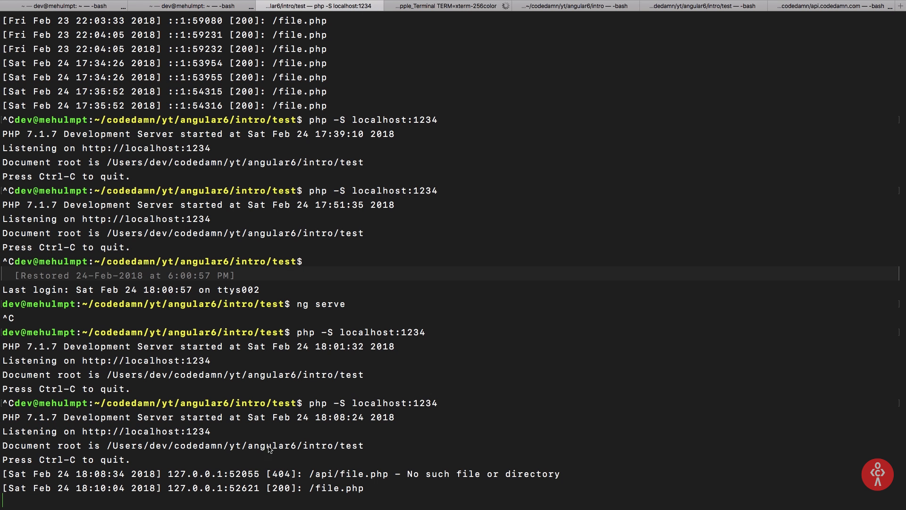
mouse_move(300, 427)
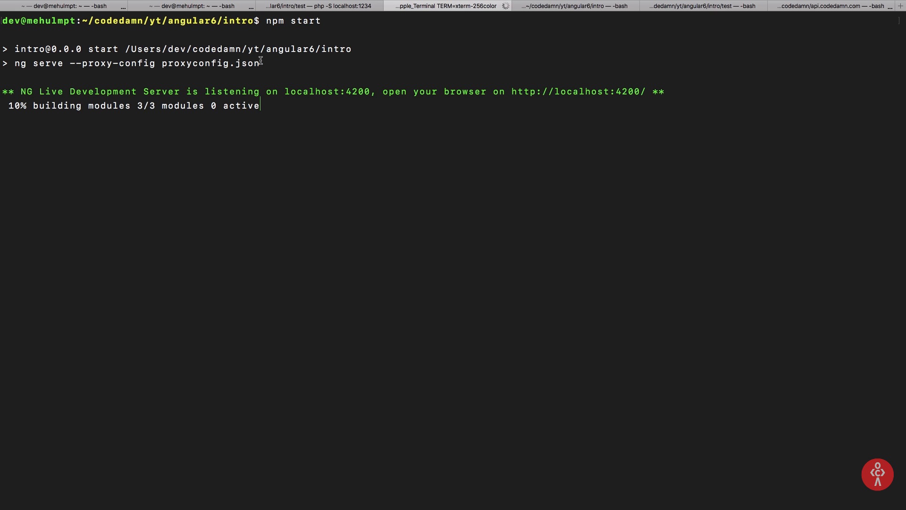
mouse_move(328, 93)
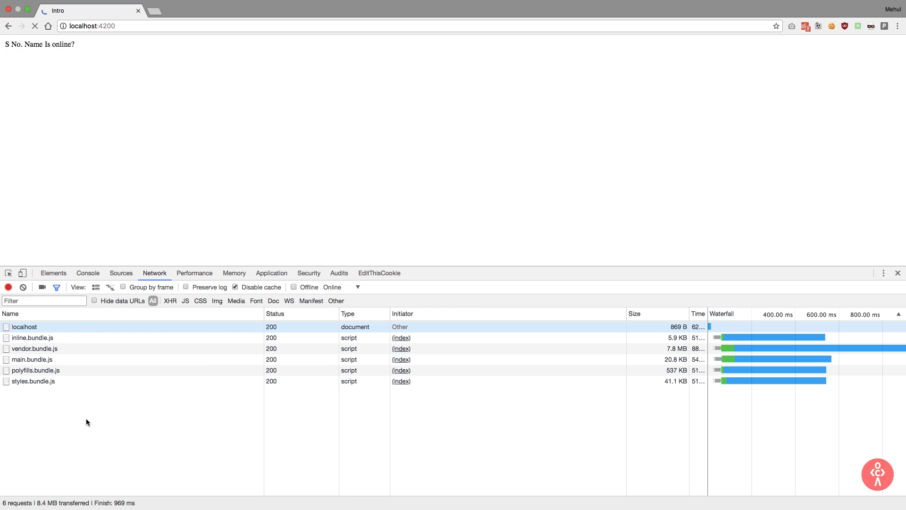
Inspect the failing file.php request's headers and 404 error preview in DevTools.
click(23, 391)
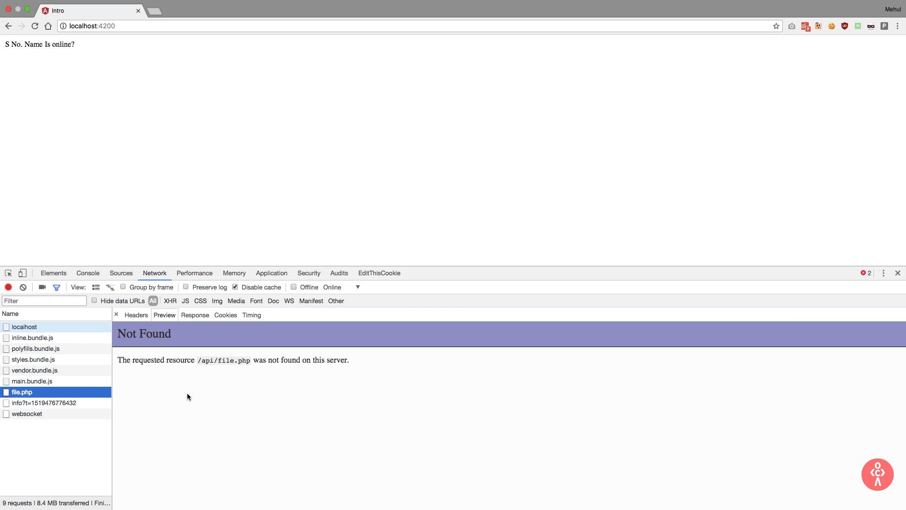
click(136, 316)
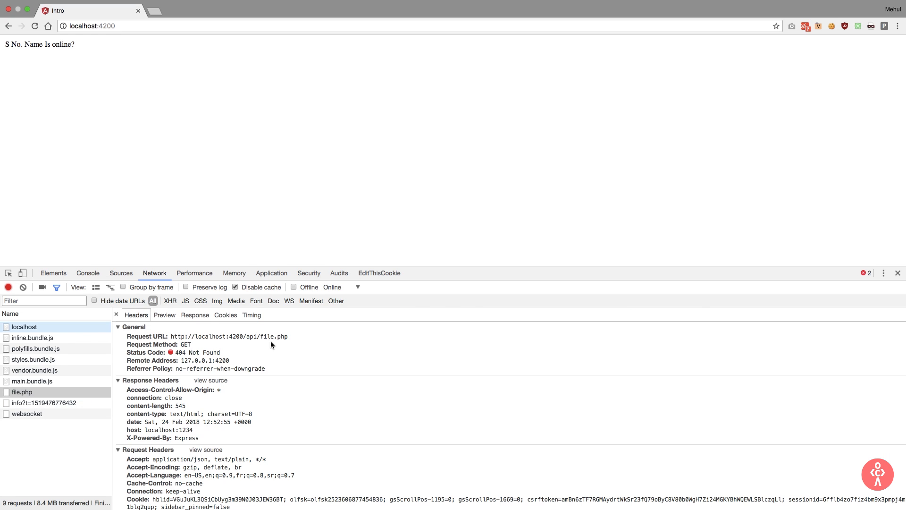
mouse_move(169, 150)
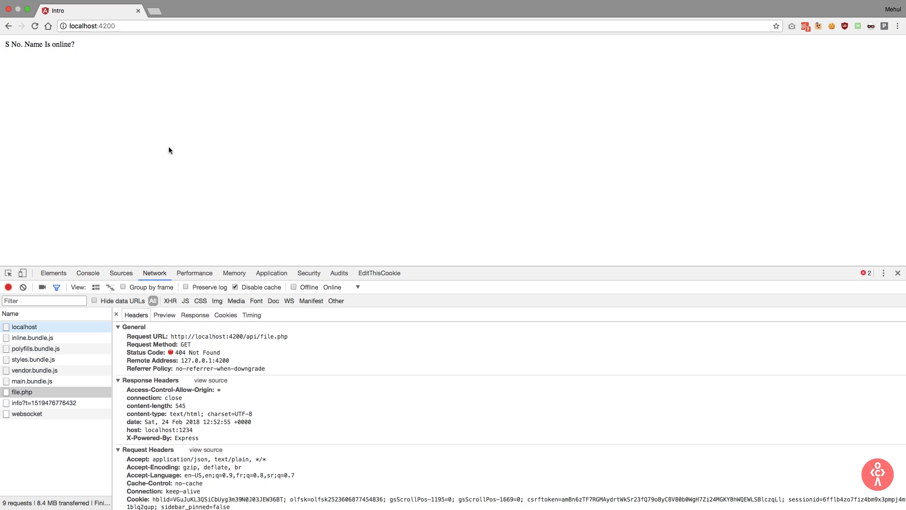
click(164, 315)
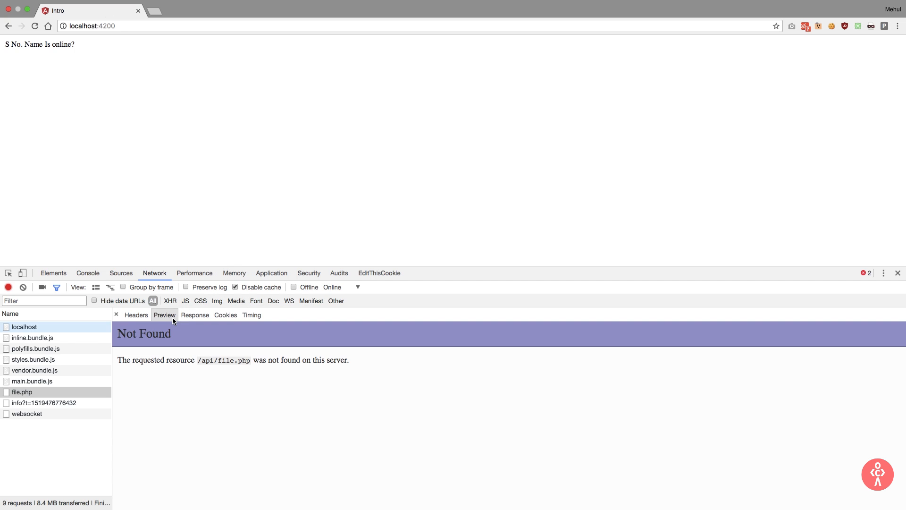
double_click(207, 359)
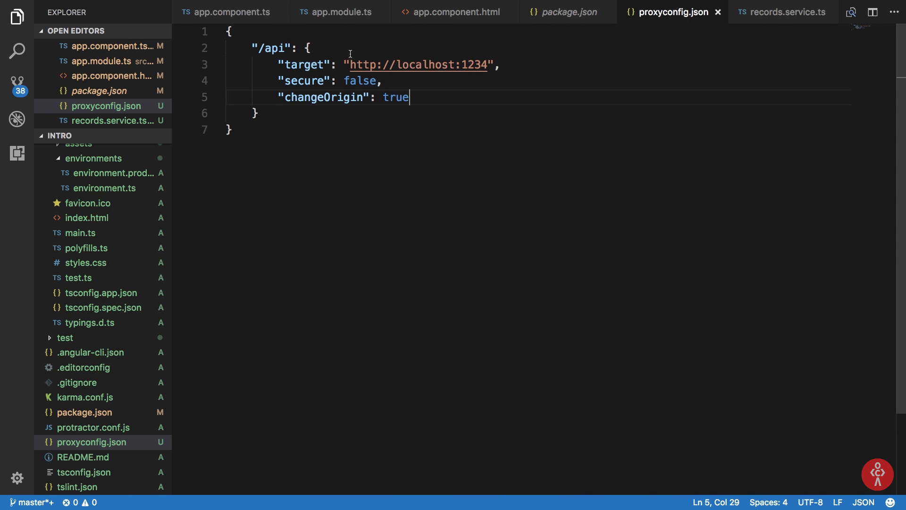
Move file.php into a new api folder under test, confirming the move.
double_click(273, 48)
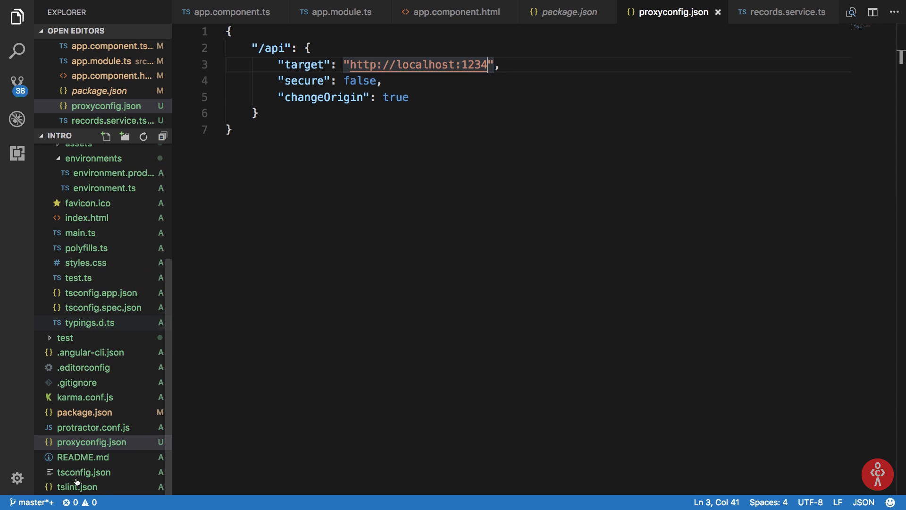
click(65, 338)
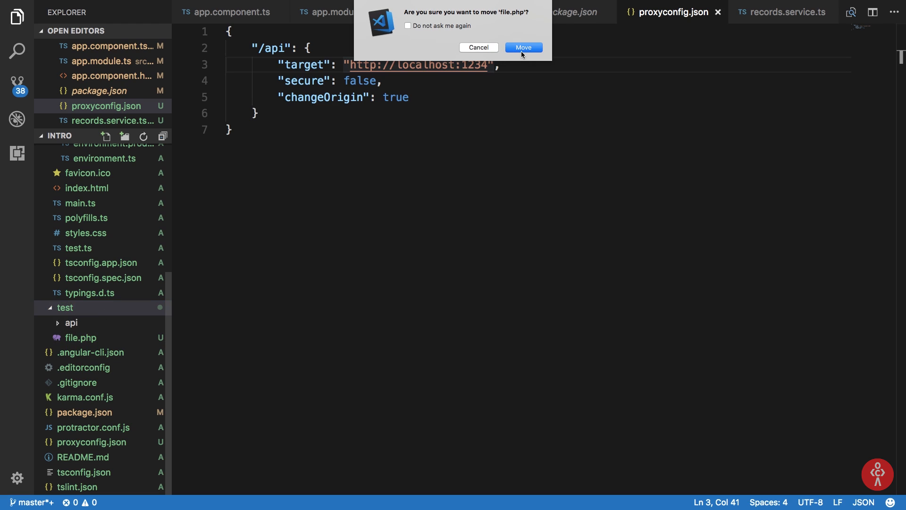
click(522, 47)
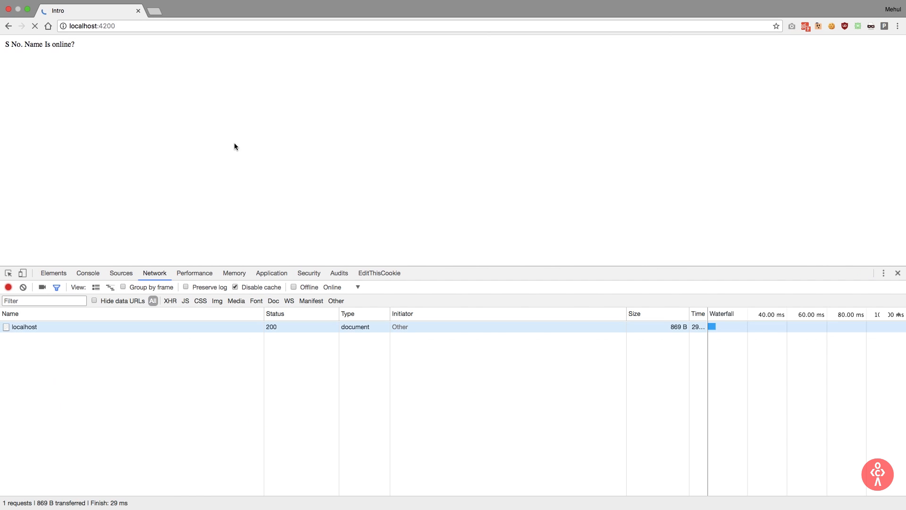
Reload localhost:4200 and confirm /api/file.php returns JSON data with a 200 OK GET.
click(34, 26)
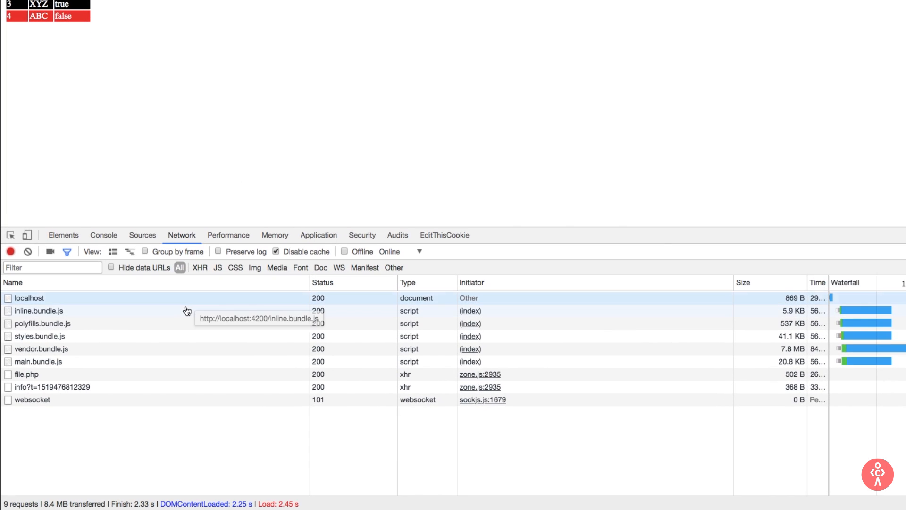
click(25, 374)
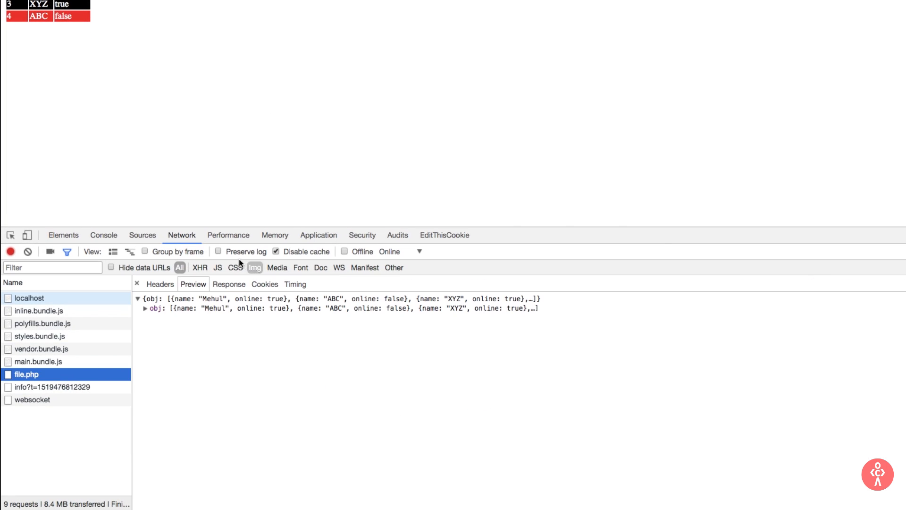
click(161, 284)
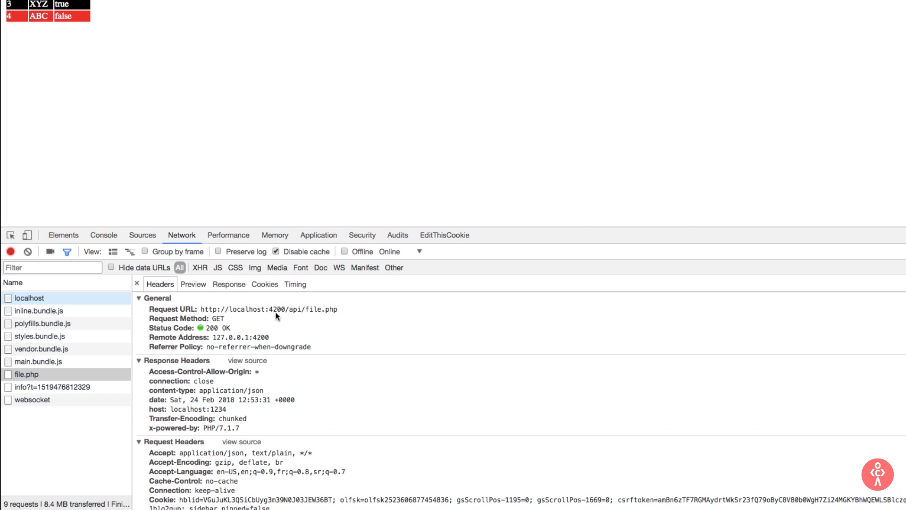
mouse_move(327, 315)
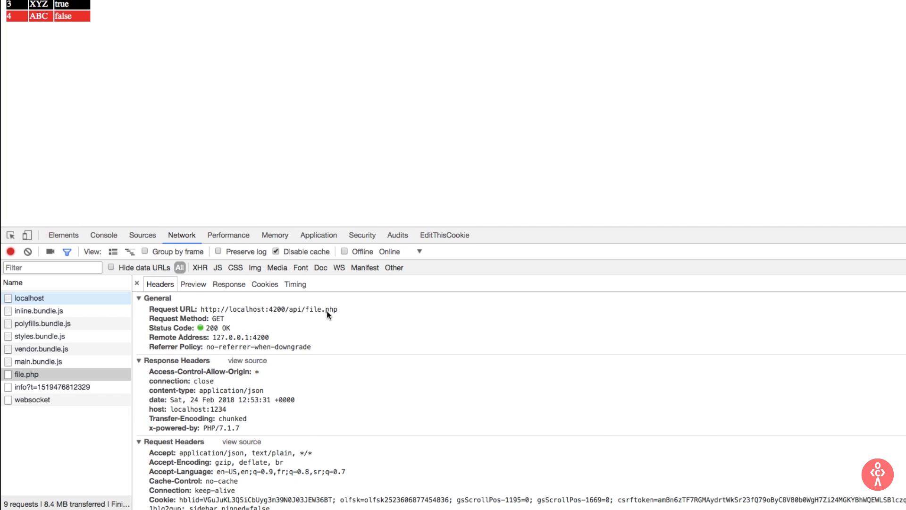
mouse_move(187, 299)
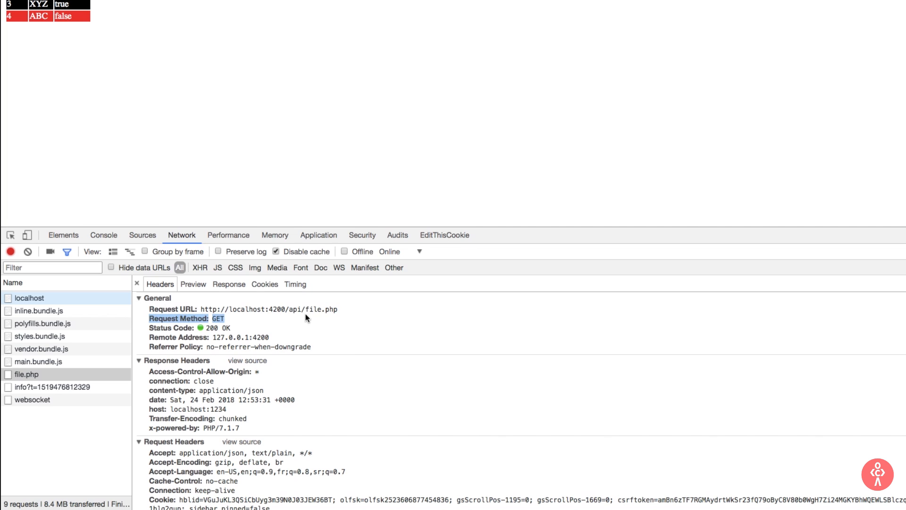
double_click(312, 309)
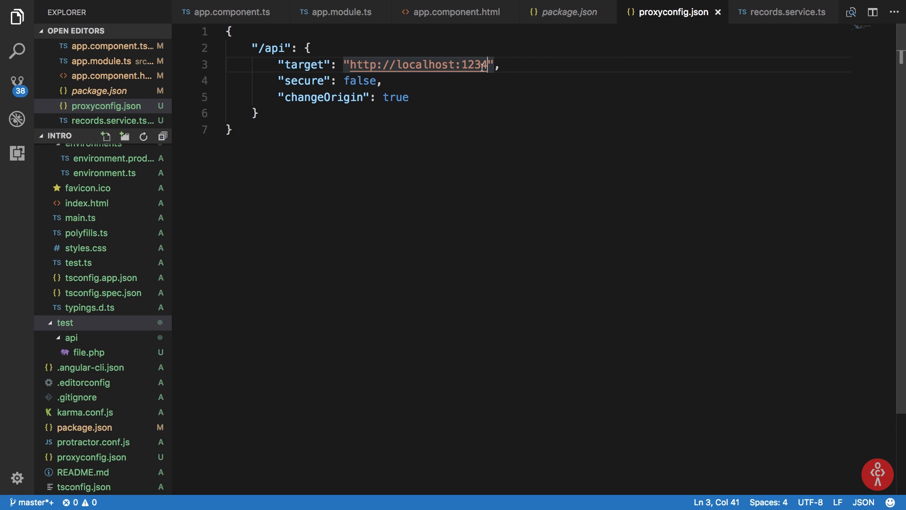
Highlight the /api proxy path, then return to records.service.ts requesting '/api/file.php'.
double_click(273, 48)
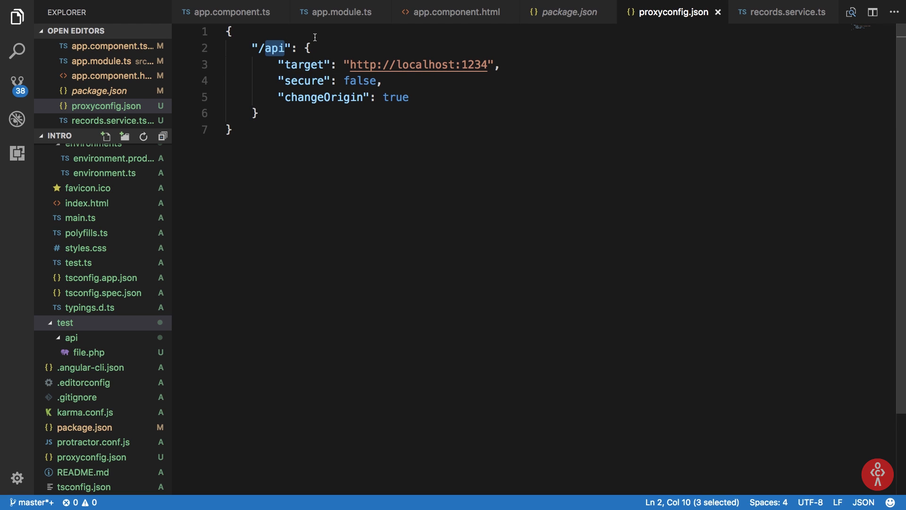
mouse_move(420, 65)
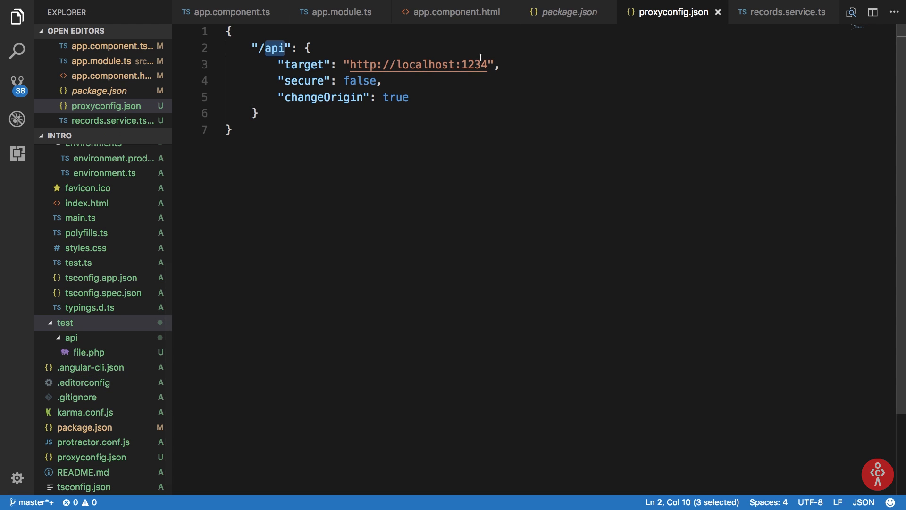
click(782, 12)
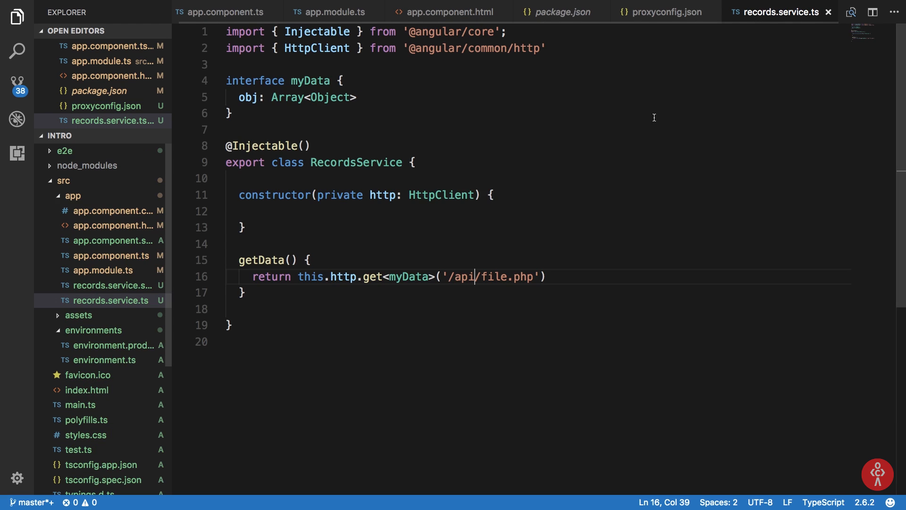
mouse_move(513, 280)
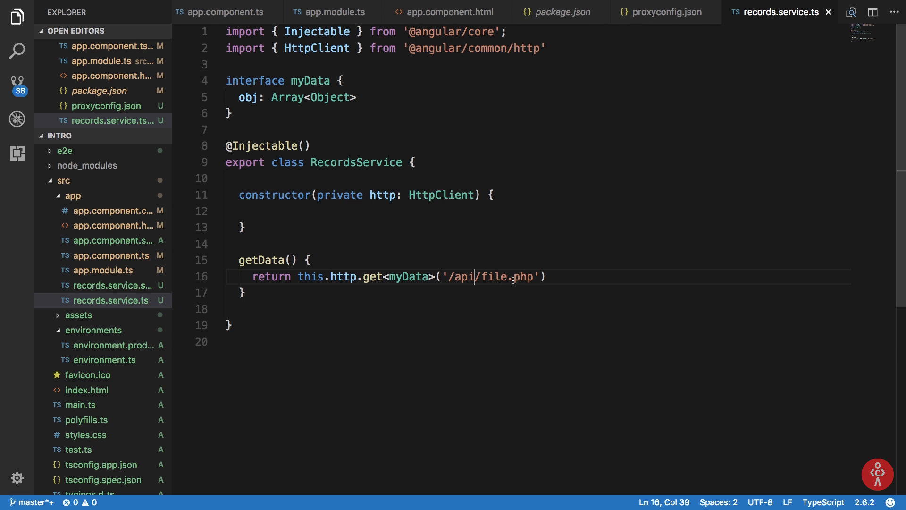